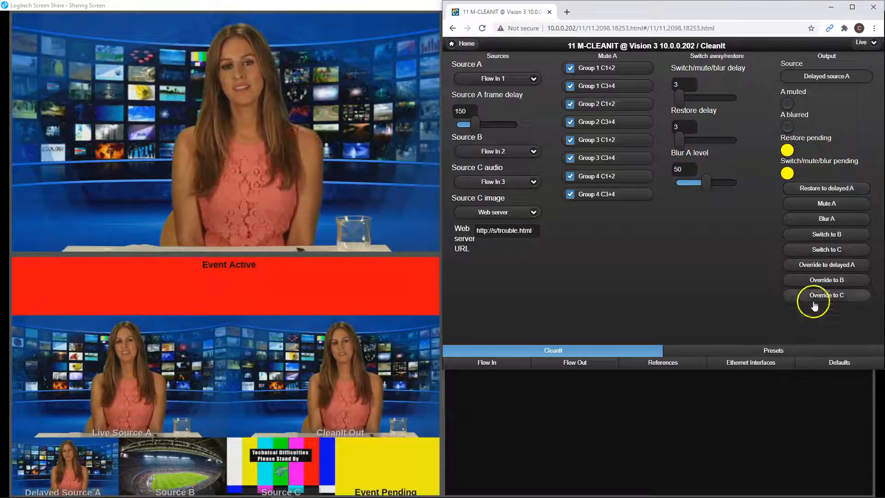
Let the restore delay expire so Event Active and Event Pending clear
click(825, 294)
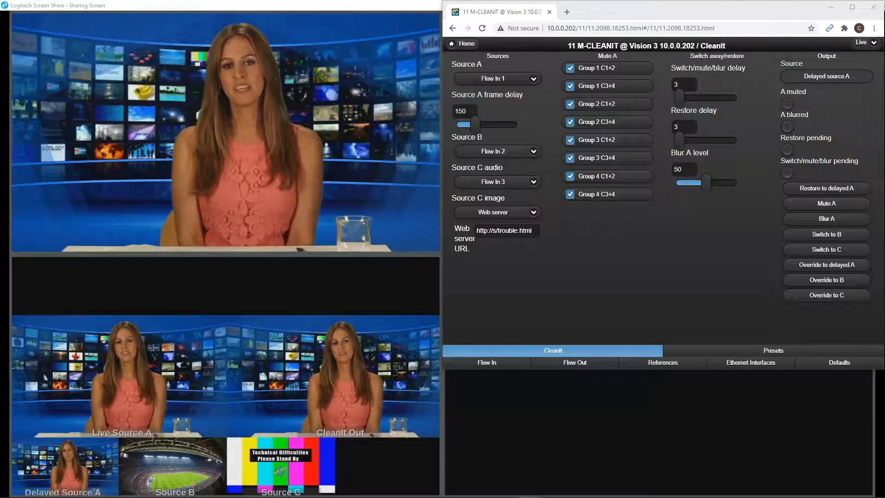
Switch Flow 1's output source from Flow In 1 to Monitor on the Flow Out page
click(574, 362)
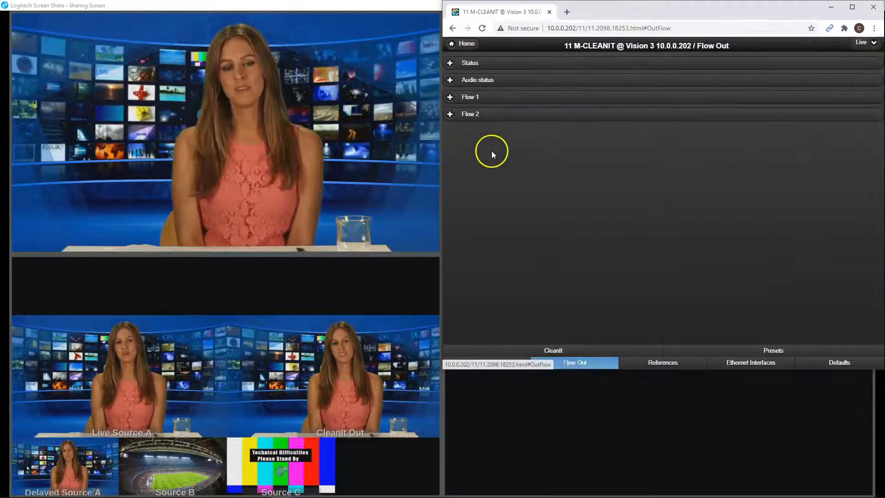
click(469, 96)
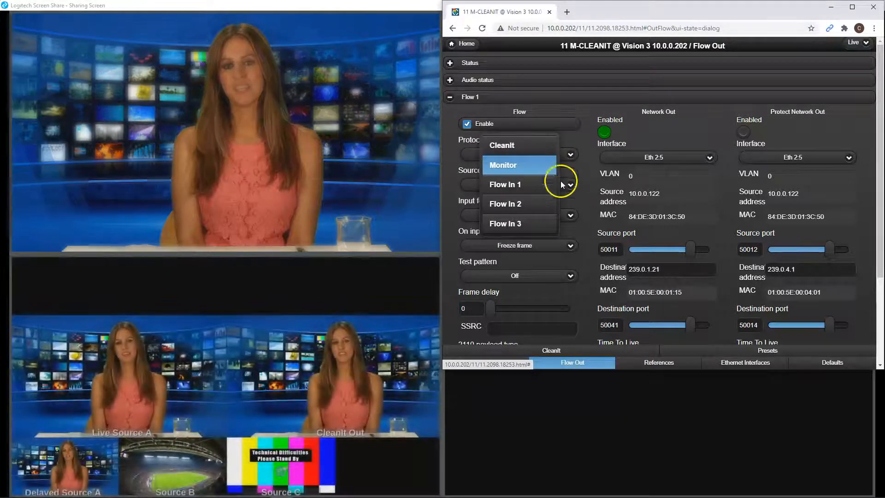
click(502, 165)
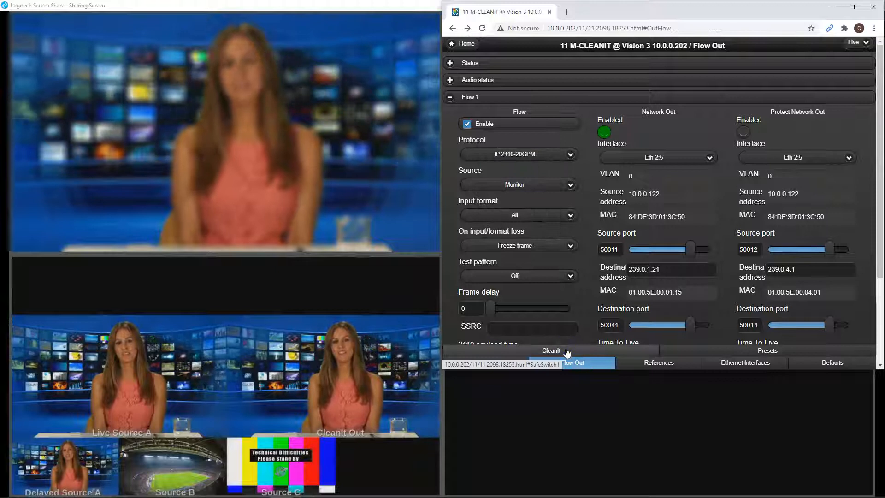
On the CleanIt page, trigger Mute A and schedule Restore to delayed A
click(551, 350)
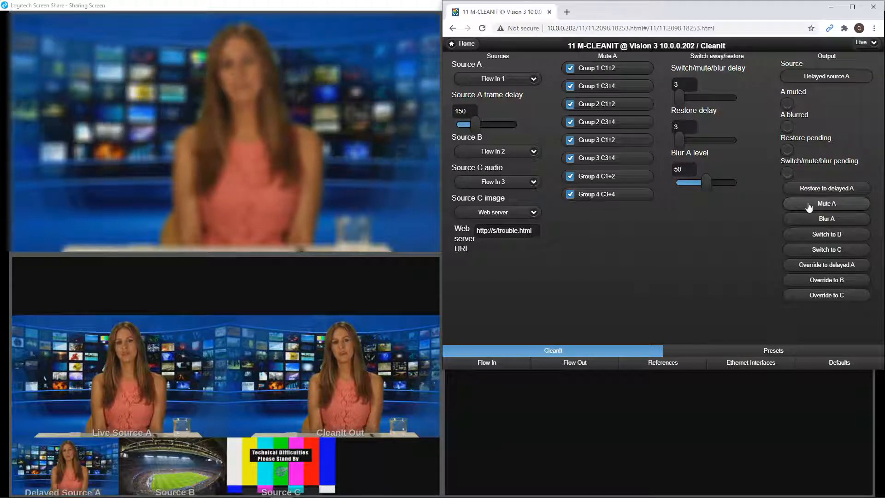
click(826, 203)
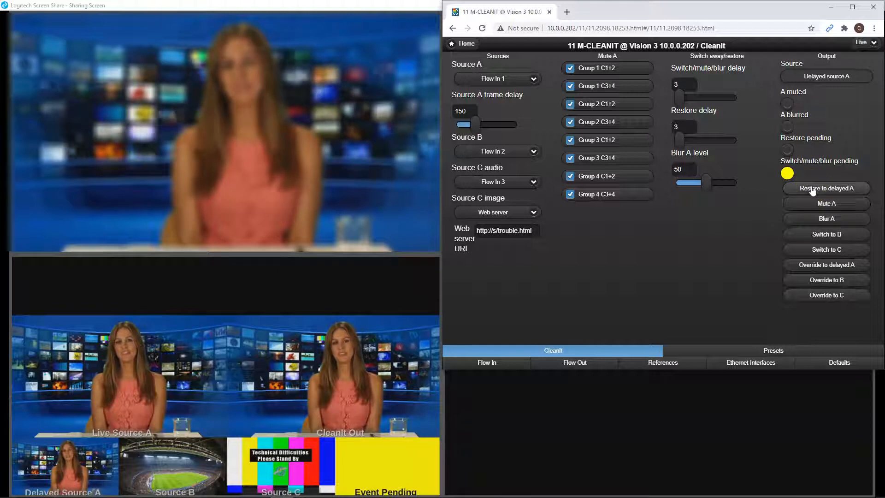
click(826, 188)
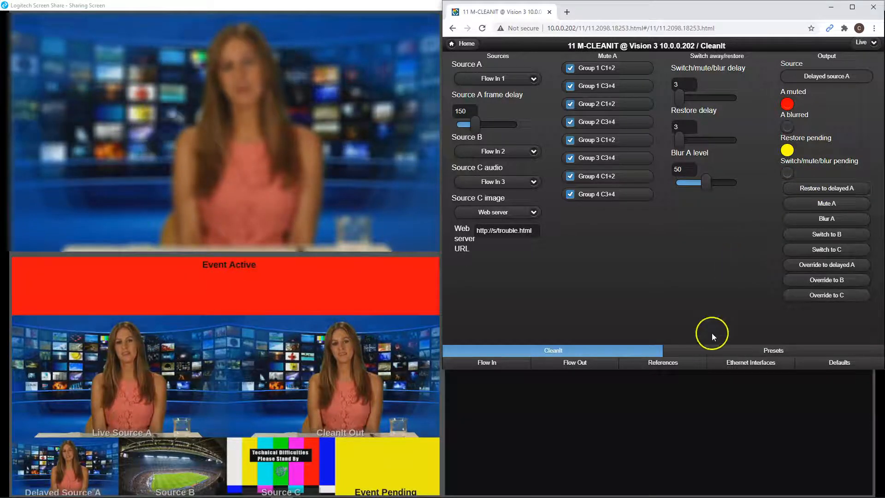